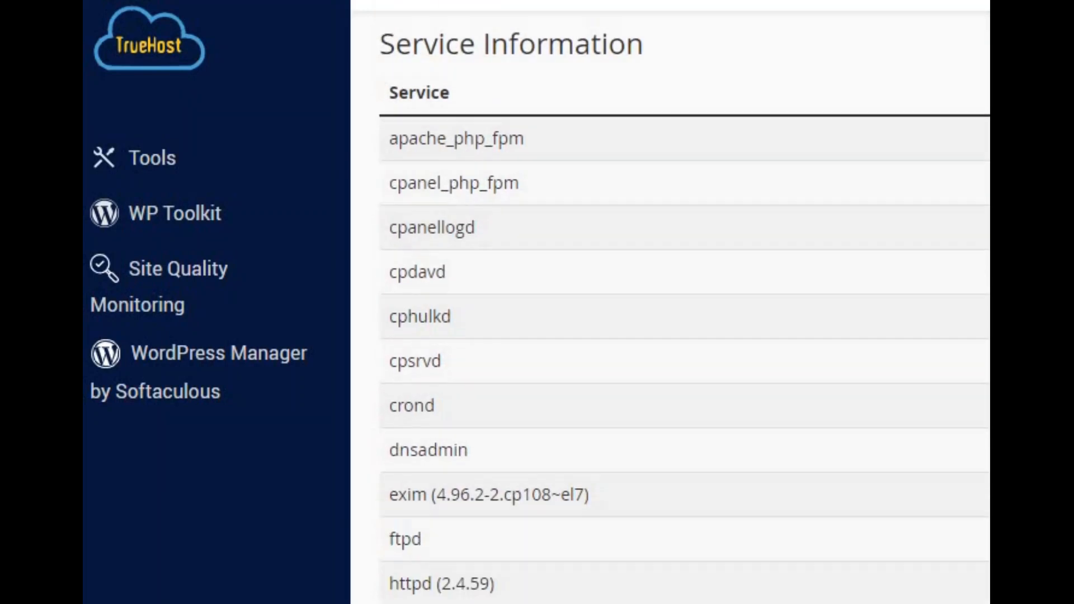
Scroll the Email Accounts list to review the two unrestricted accounts on the domain.
{"action": "scroll", "scroll_direction": "down", "scroll_amount": 3}
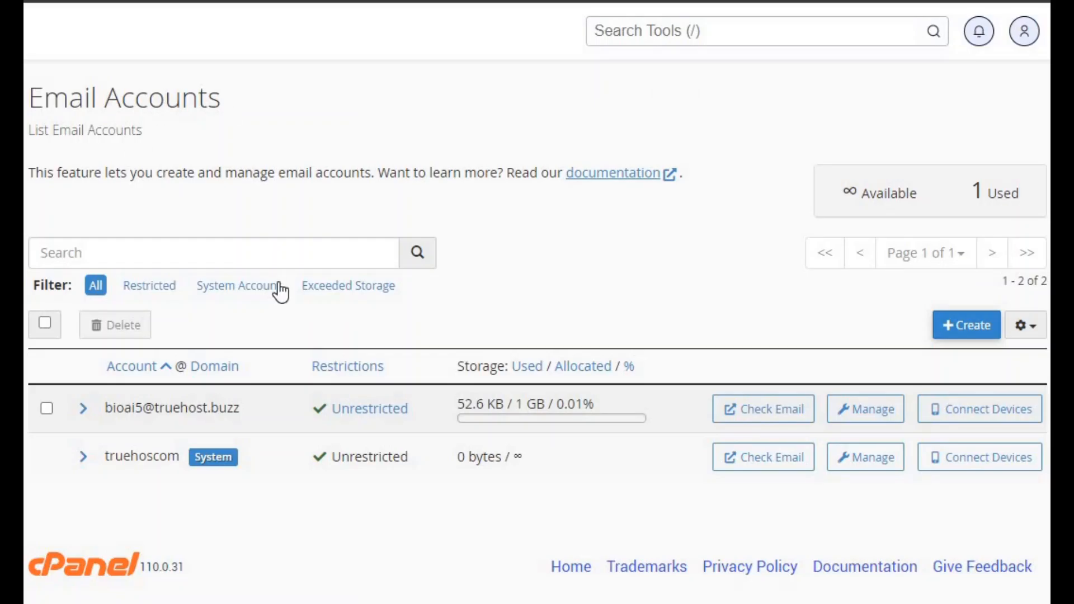
{"action": "mouse_move", "coordinate": [778, 422]}
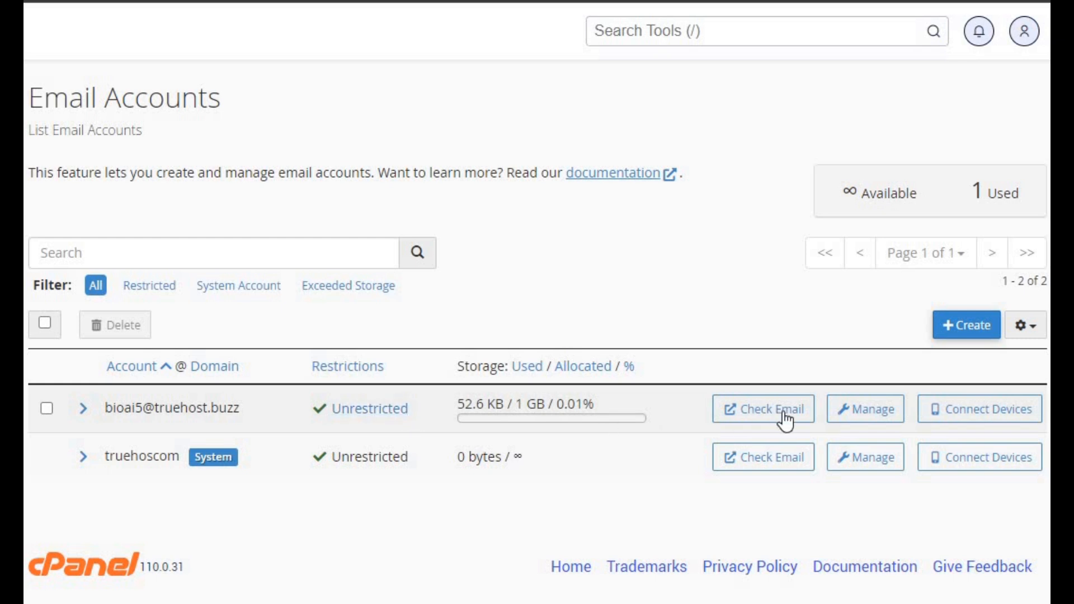
{"action": "mouse_move", "coordinate": [1009, 402]}
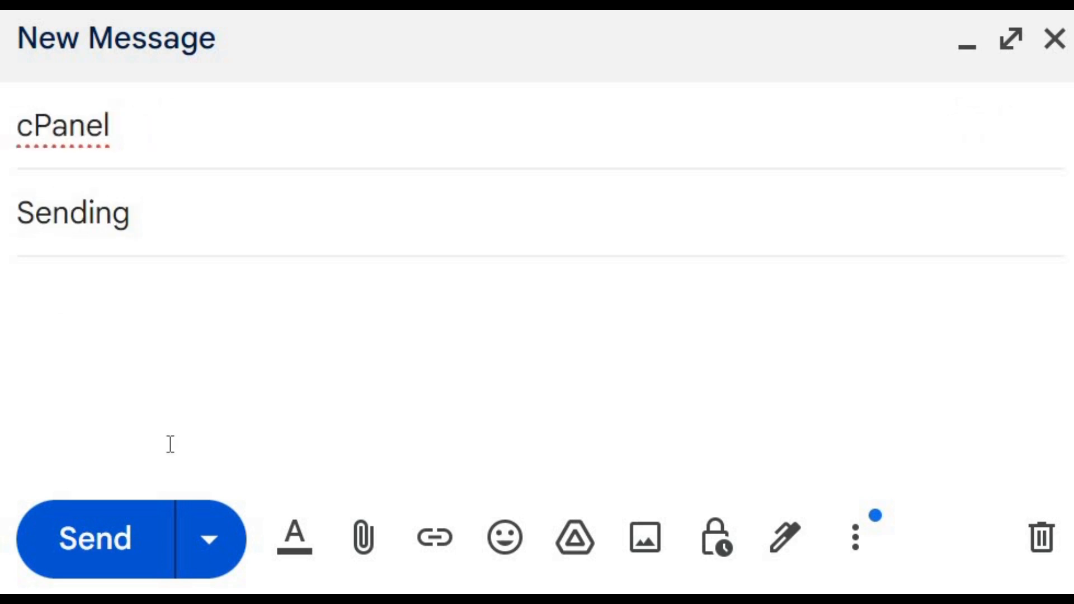
Enter 'Send' into the new Gmail draft to start a test sending message.
{"action": "type", "text": "Send"}
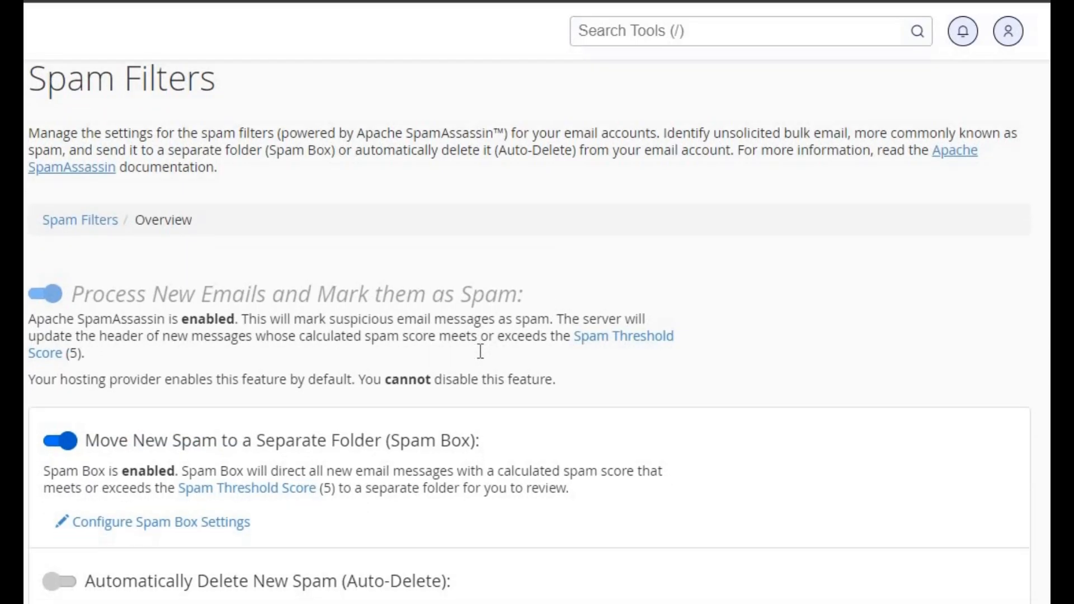
Scroll through the Spam Filters settings showing Spam Box enabled and Auto-Delete disabled.
{"action": "scroll", "scroll_direction": "down", "scroll_amount": 3}
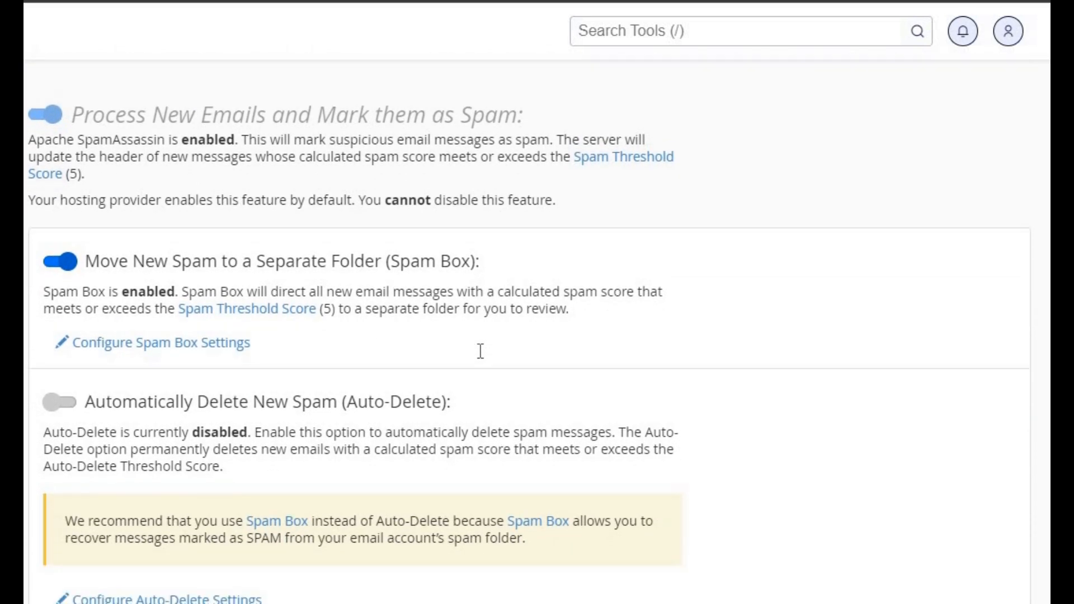
{"action": "scroll", "scroll_direction": "down", "scroll_amount": 3}
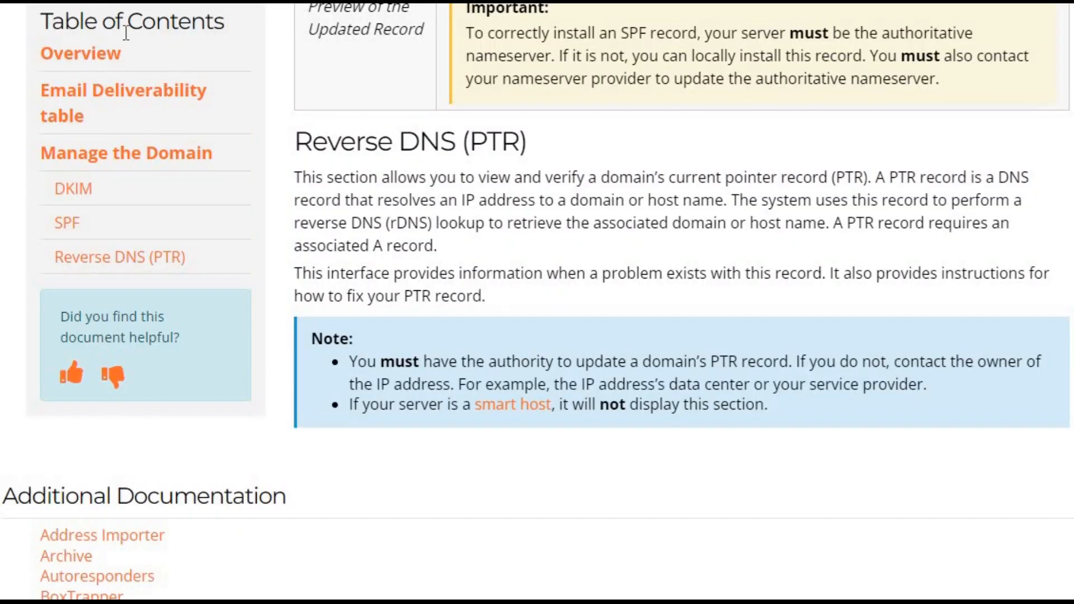
{"action": "mouse_move", "coordinate": [130, 263]}
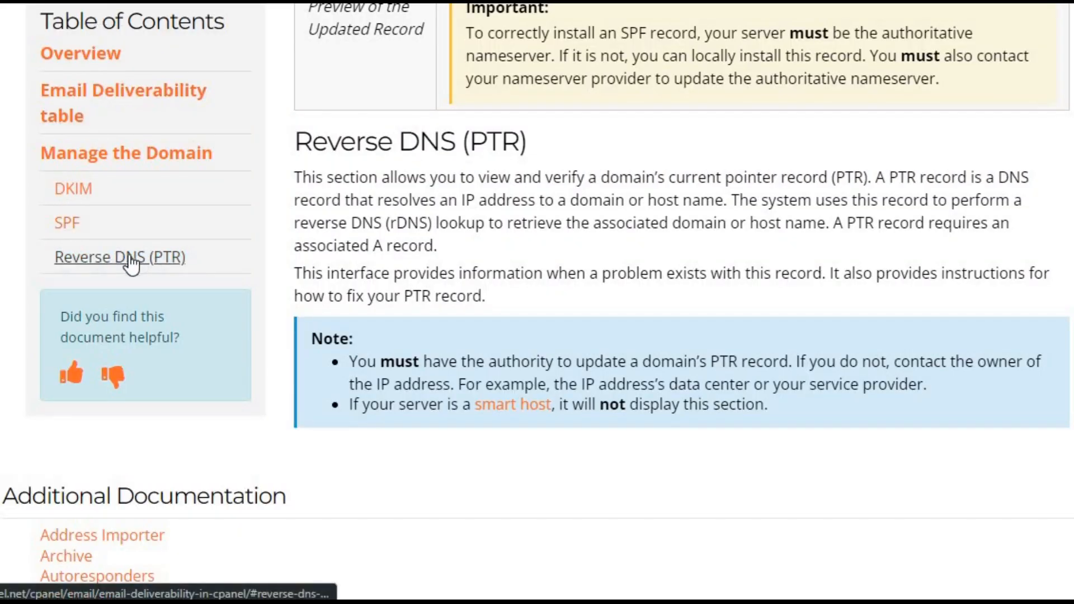
Scroll the Email Deliverability guide down to its Reverse DNS (PTR) section.
{"action": "scroll", "scroll_direction": "down", "scroll_amount": 3}
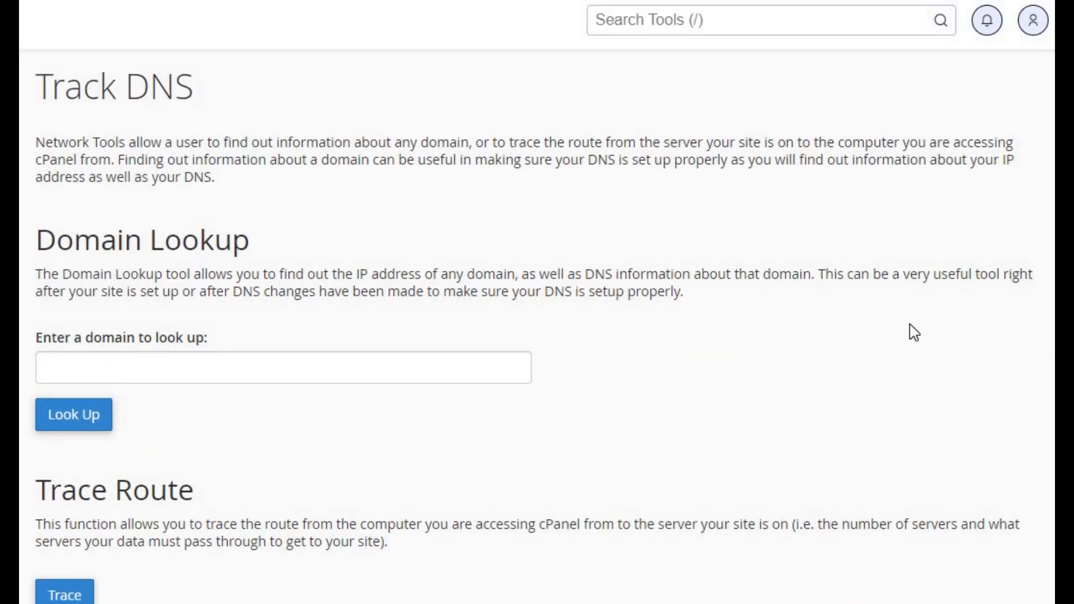
Run a Track DNS lookup for truehos.buzz, which reports the host was not found.
{"action": "scroll", "scroll_direction": "down", "scroll_amount": 3}
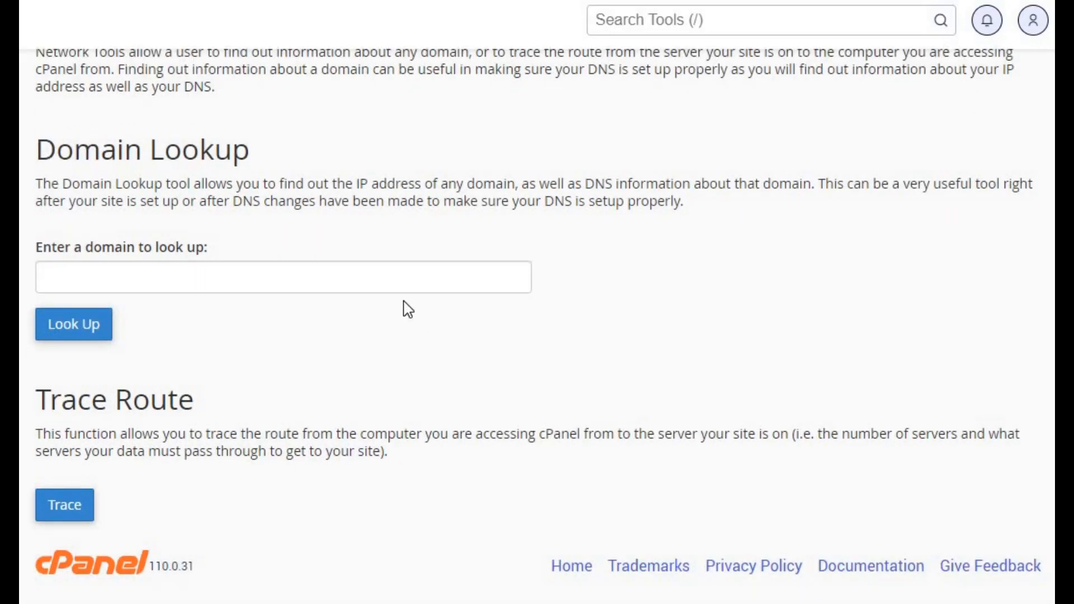
{"action": "type", "text": "truehos.buzz"}
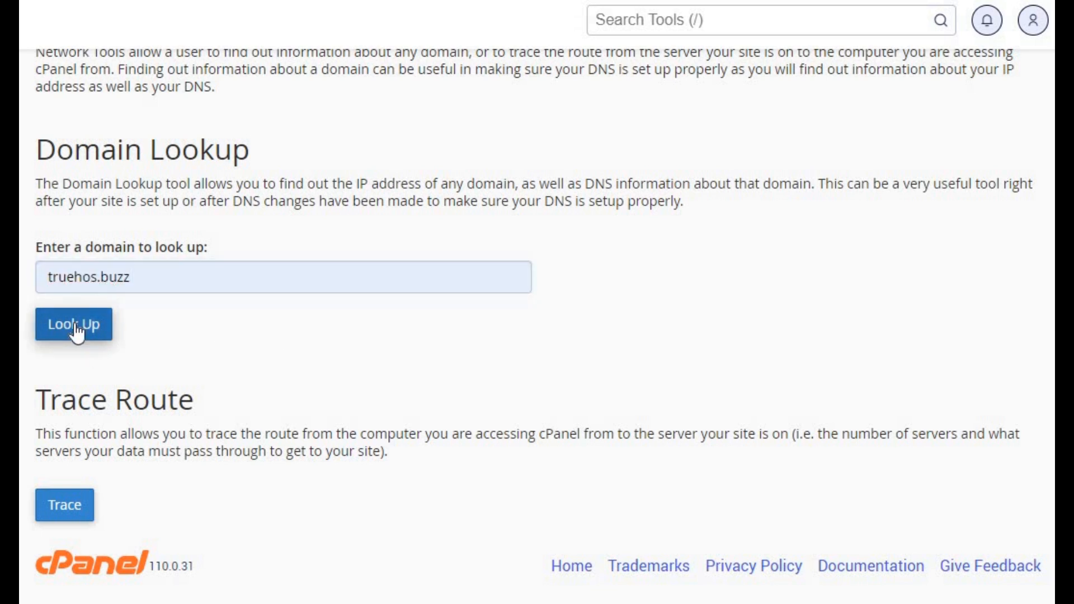
{"action": "left_click", "coordinate": [74, 325]}
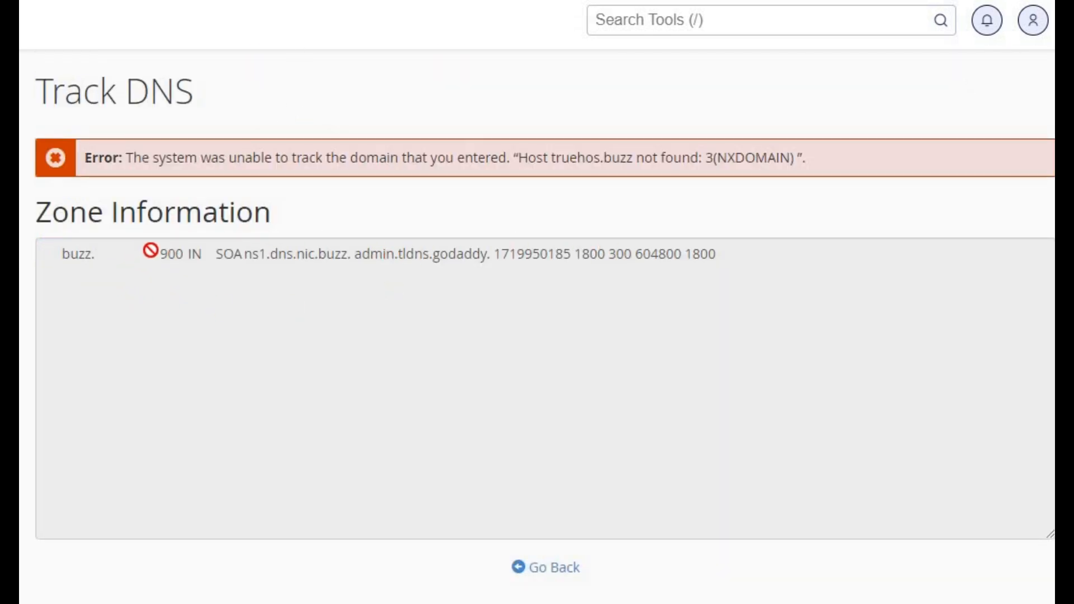
{"action": "scroll", "scroll_direction": "down", "scroll_amount": 3}
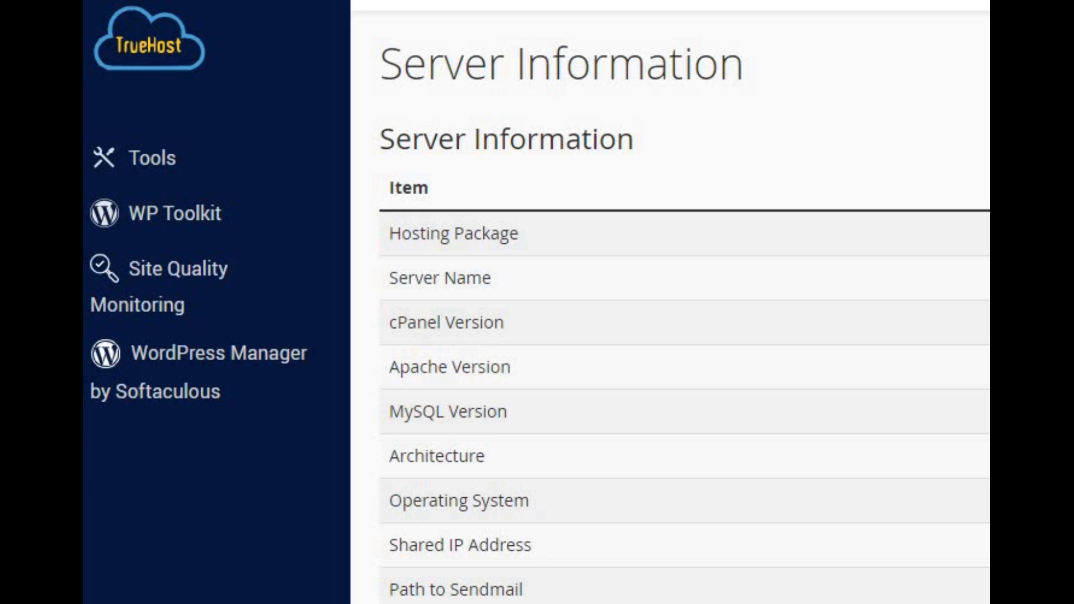
Scroll the Server Information service list down to the server load, memory and disk rows.
{"action": "scroll", "scroll_direction": "down", "scroll_amount": 3}
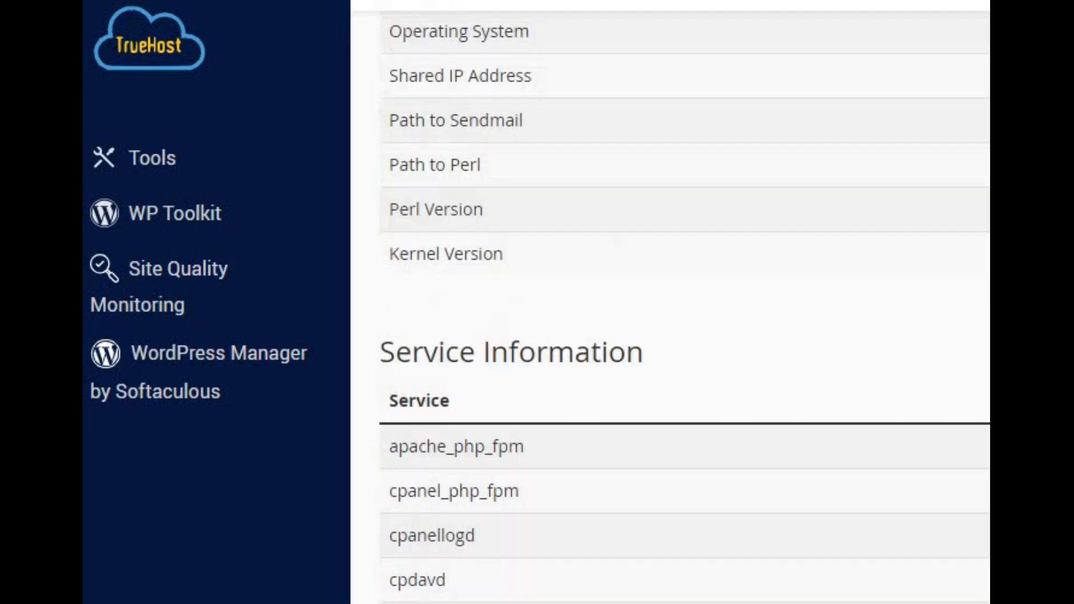
{"action": "scroll", "scroll_direction": "up", "scroll_amount": 3}
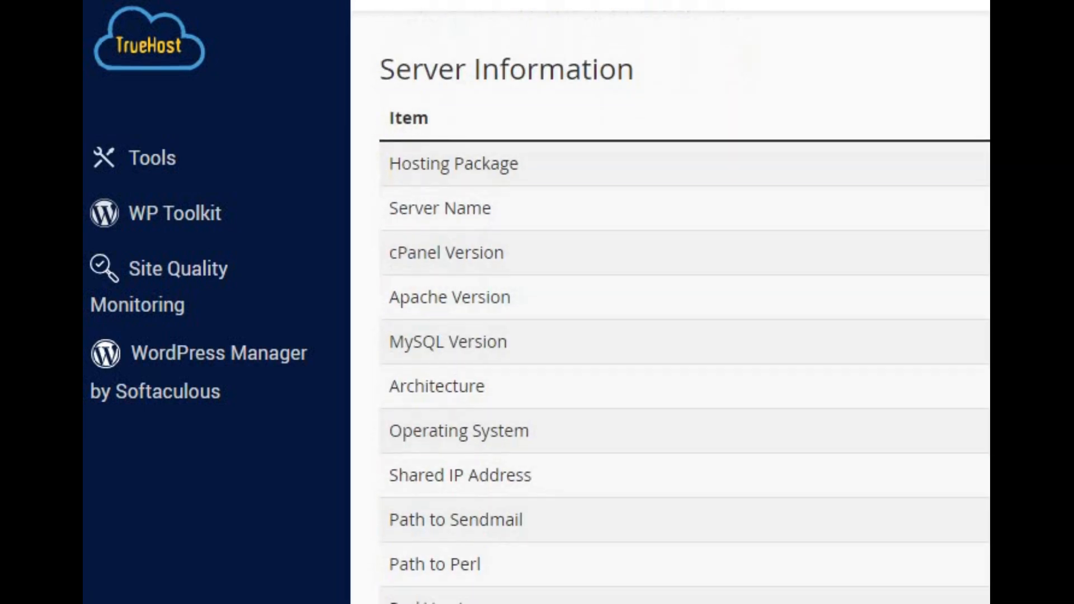
{"action": "scroll", "scroll_direction": "down", "scroll_amount": 3}
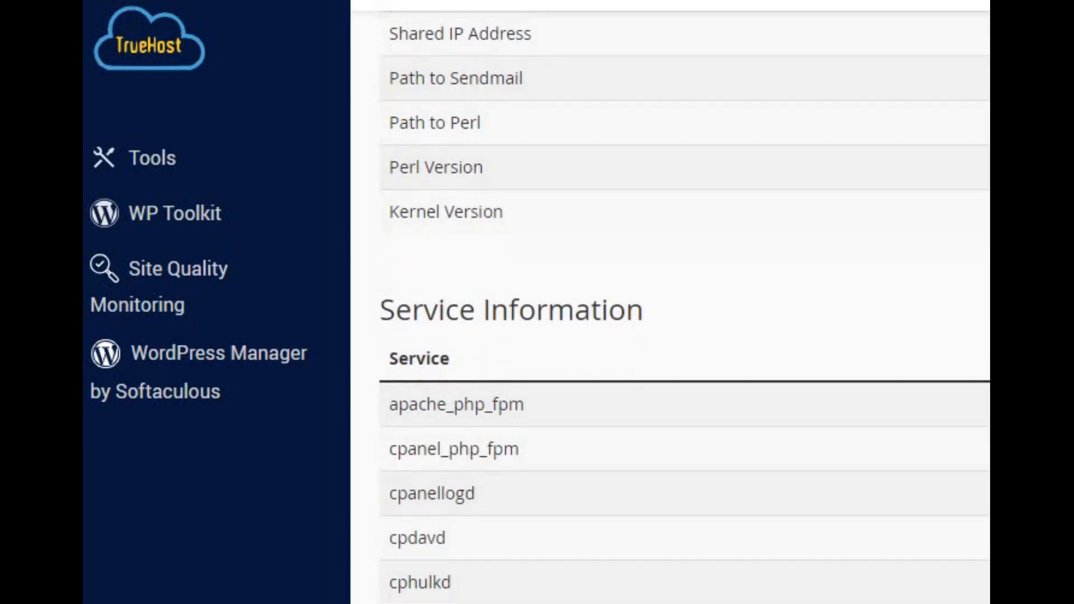
{"action": "scroll", "scroll_direction": "down", "scroll_amount": 3}
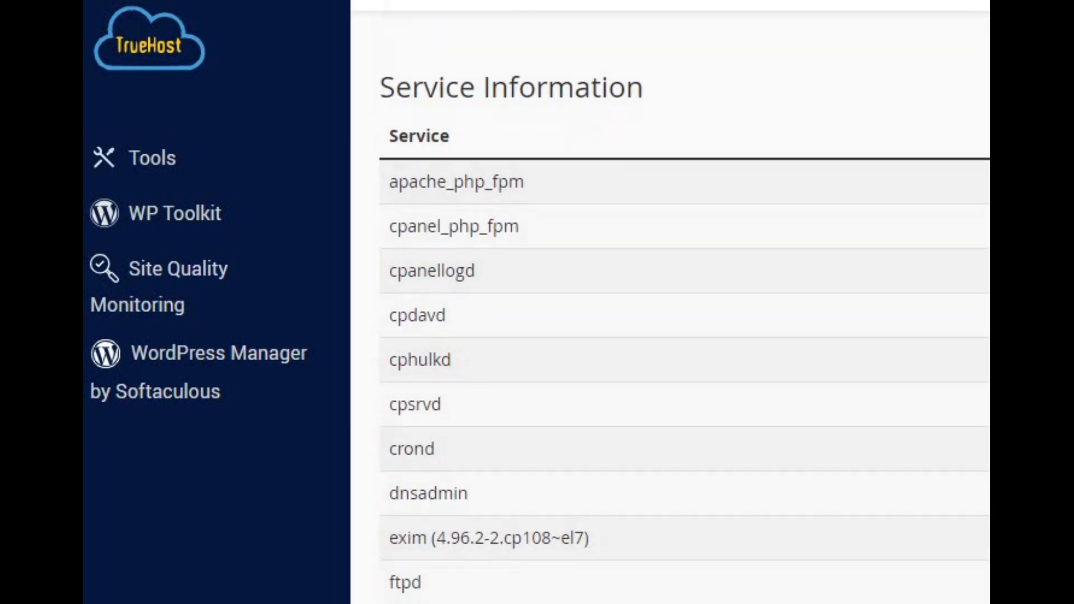
{"action": "scroll", "scroll_direction": "down", "scroll_amount": 3}
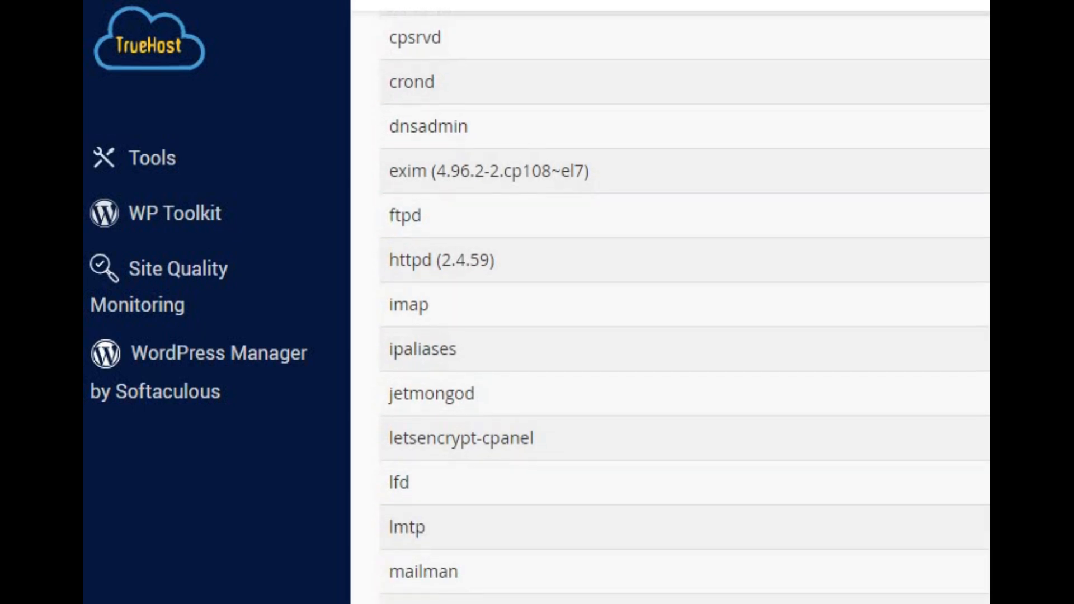
{"action": "scroll", "scroll_direction": "down", "scroll_amount": 3}
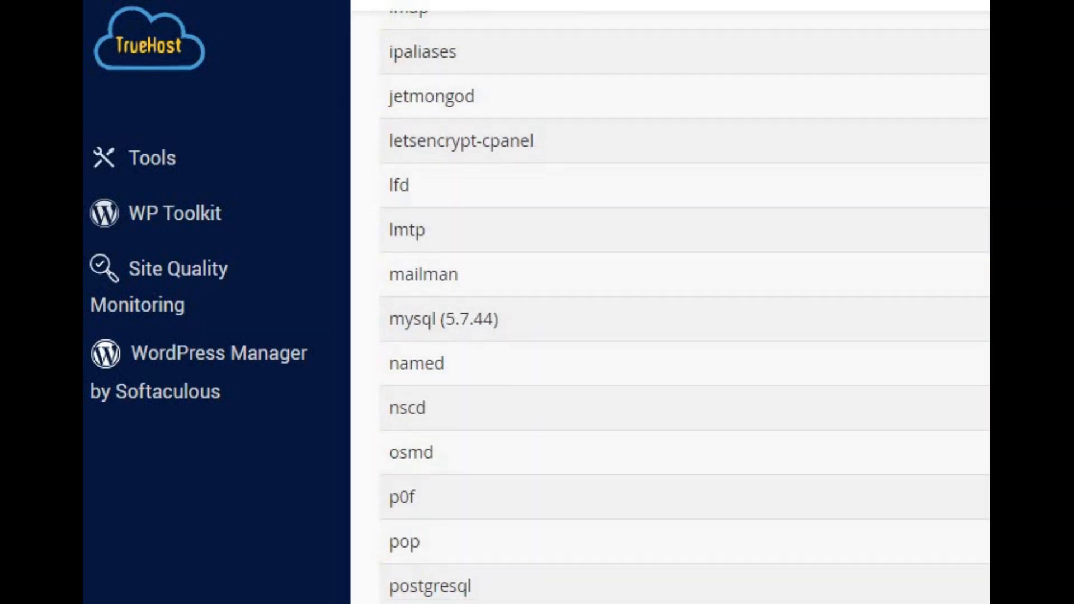
{"action": "scroll", "scroll_direction": "down", "scroll_amount": 3}
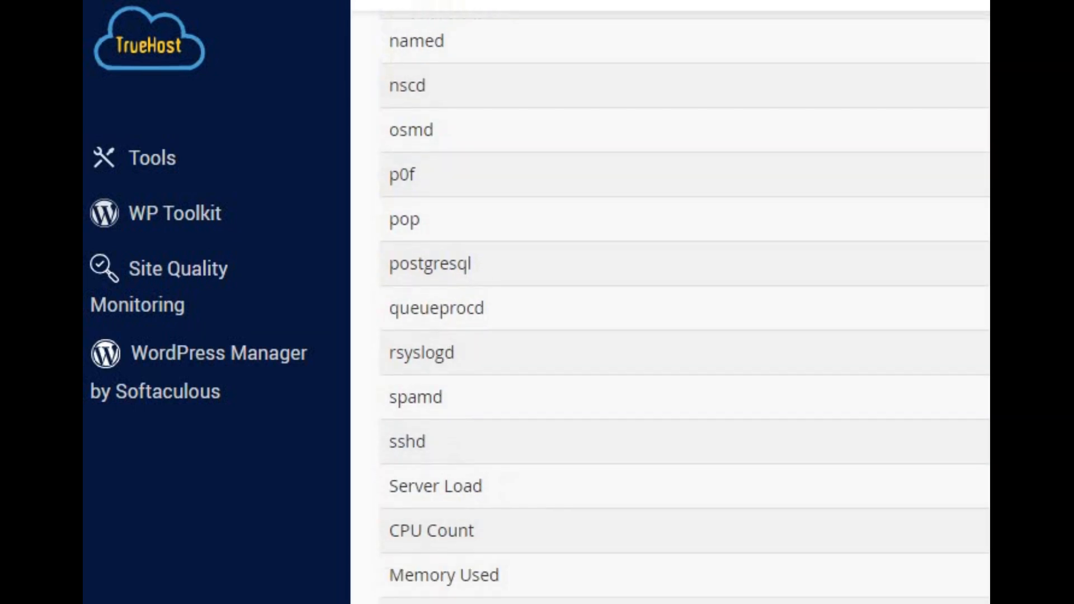
{"action": "scroll", "scroll_direction": "down", "scroll_amount": 3}
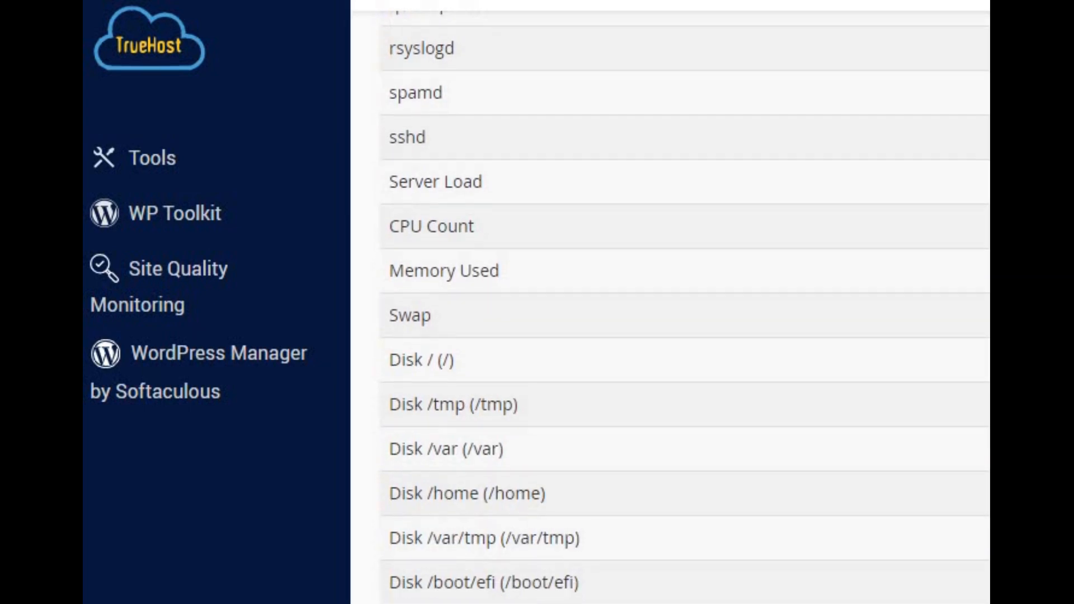
{"action": "scroll", "scroll_direction": "down", "scroll_amount": 3}
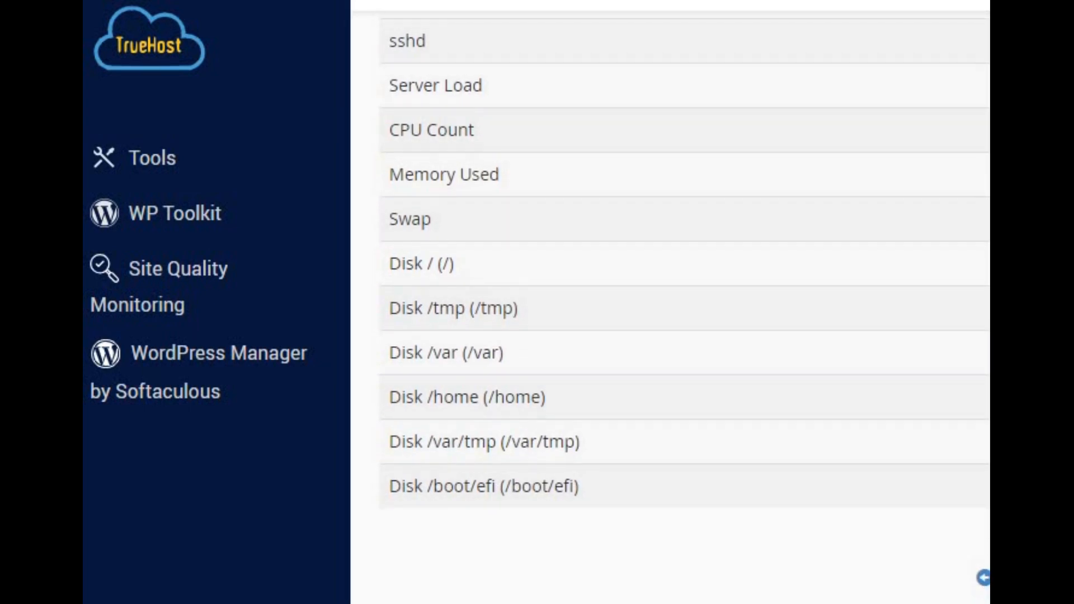